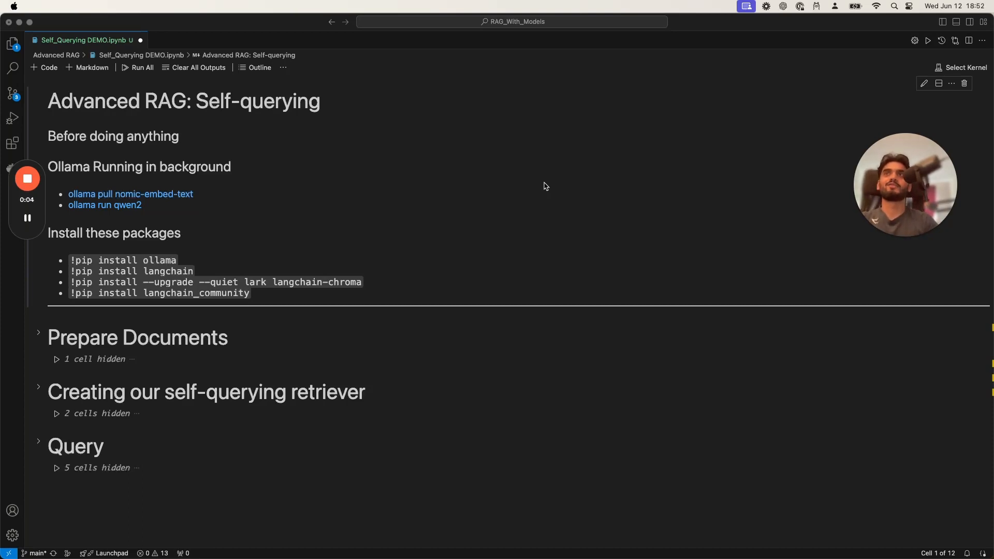
Expand Local Models in the MindMeister map to show Ollama, GEN: Llama3 and Embeddings: Nomic-embed
scroll("down", 3)
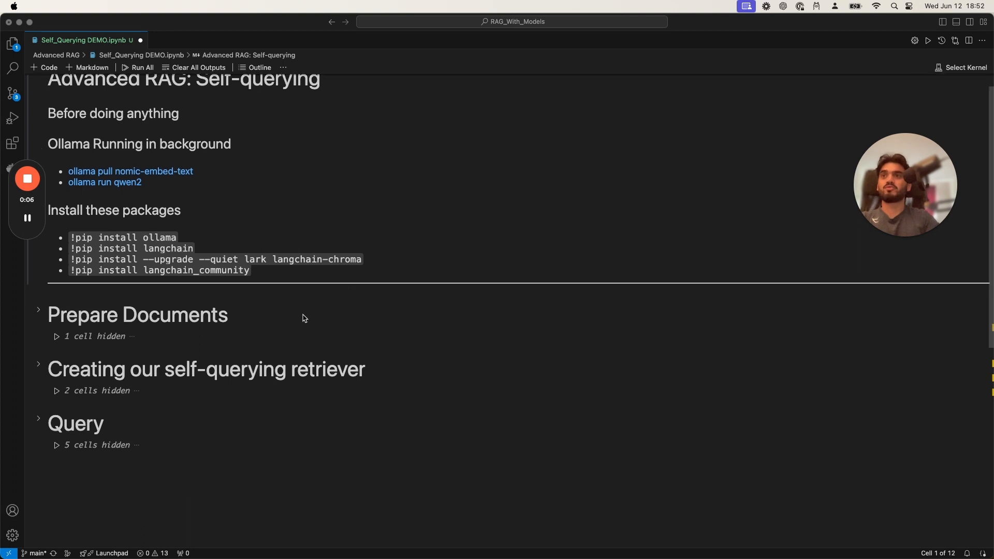
mouse_move(206, 434)
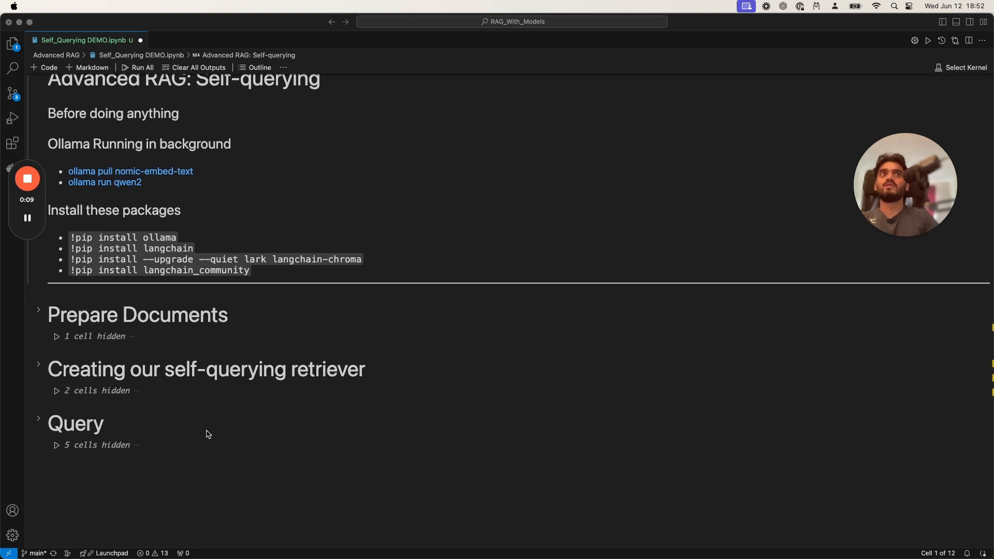
left_click(357, 10)
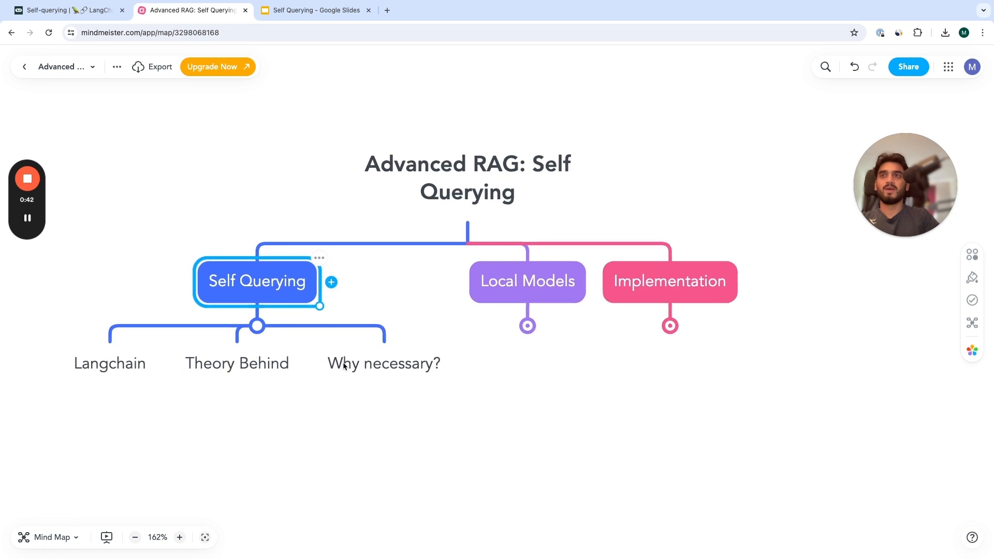
mouse_move(299, 369)
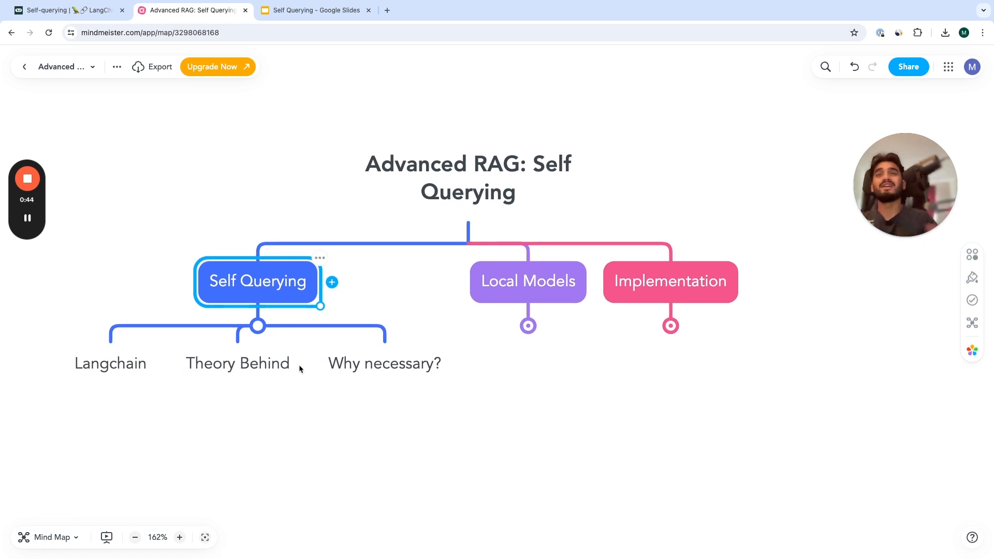
mouse_move(142, 364)
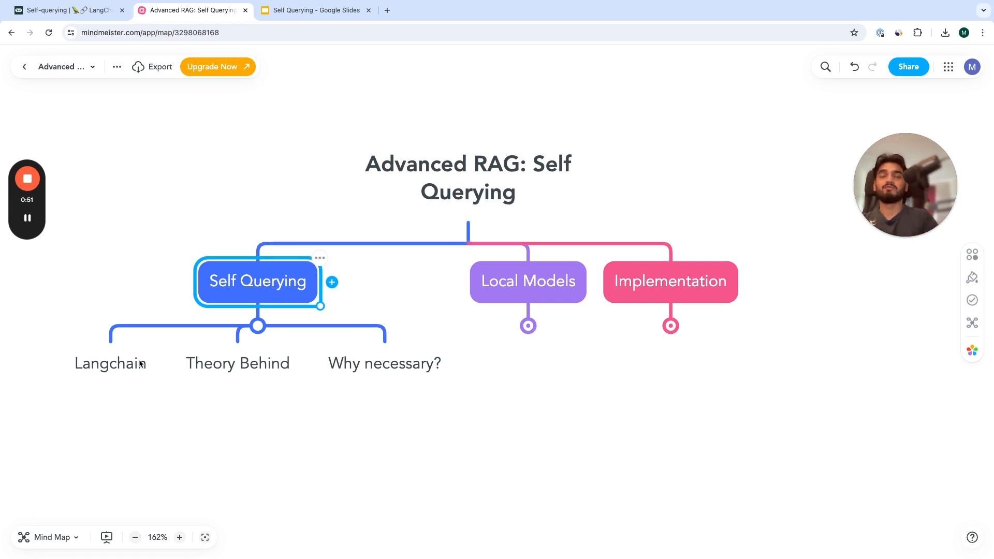
left_click(135, 537)
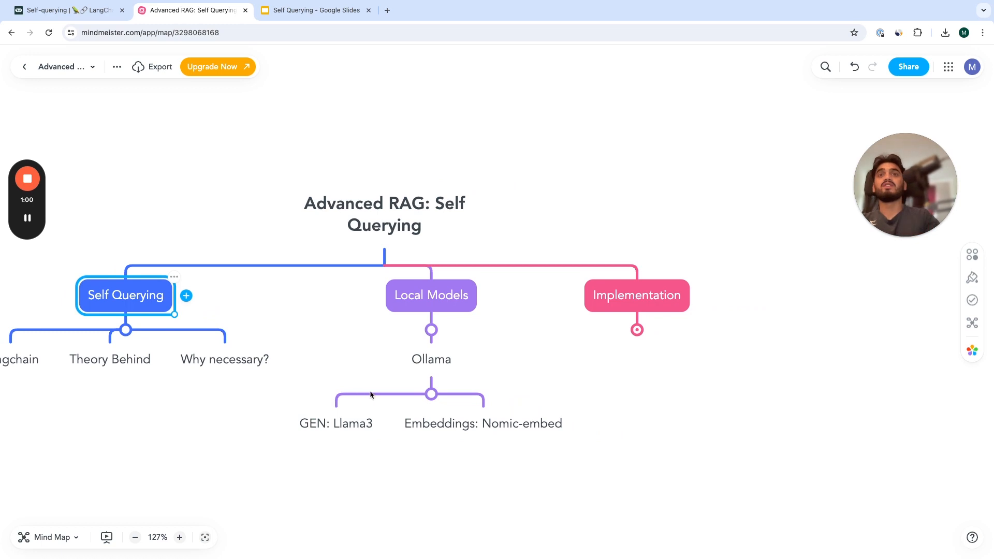
mouse_move(531, 439)
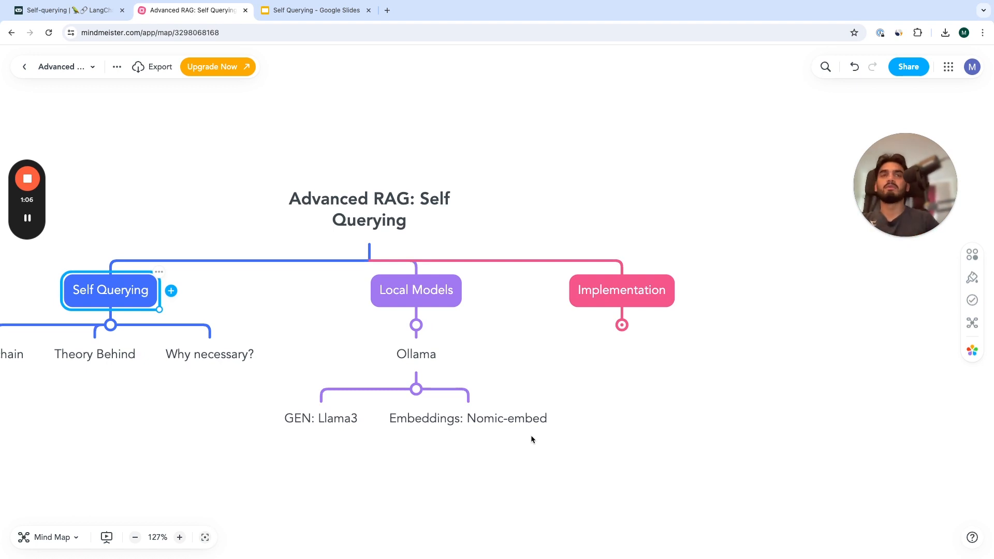
mouse_move(525, 388)
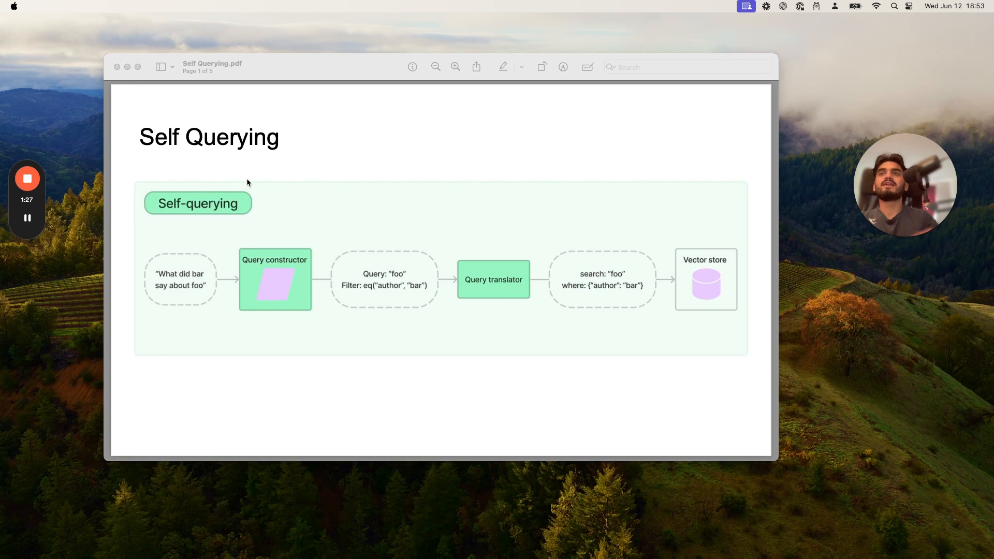
mouse_move(268, 250)
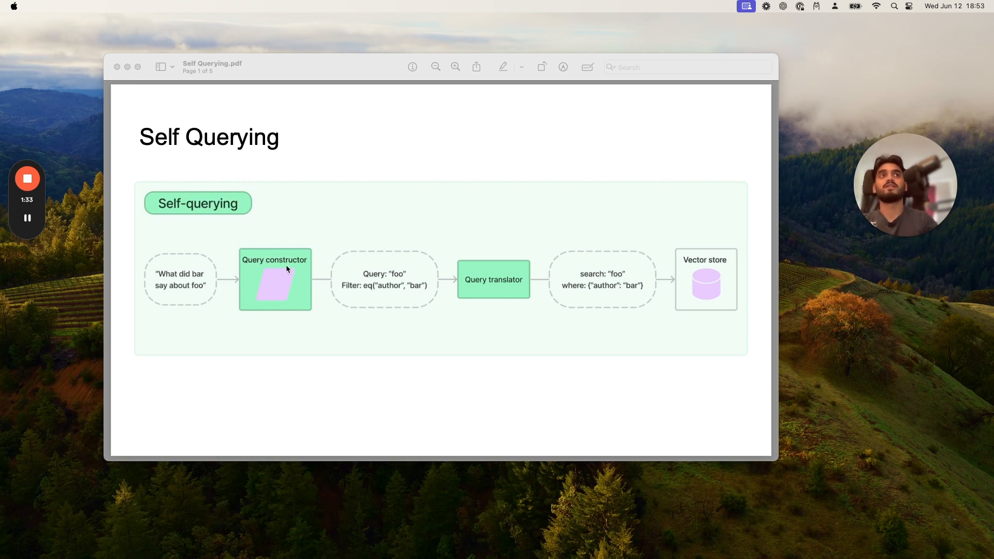
mouse_move(378, 288)
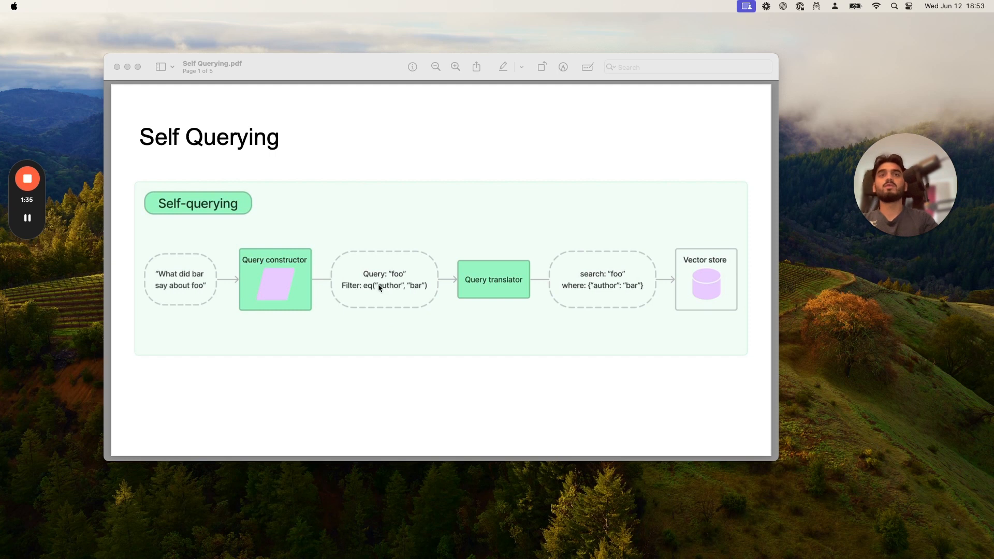
mouse_move(492, 297)
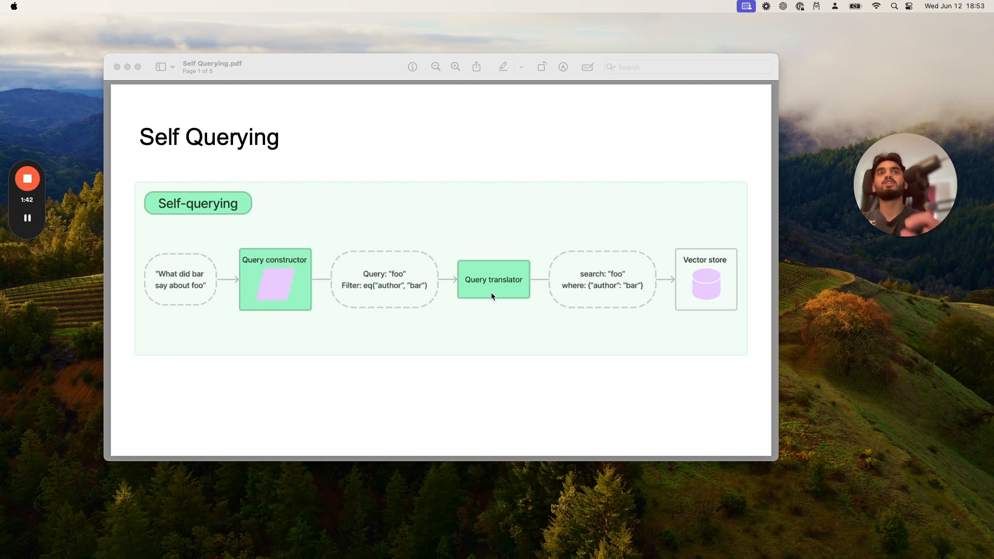
mouse_move(590, 282)
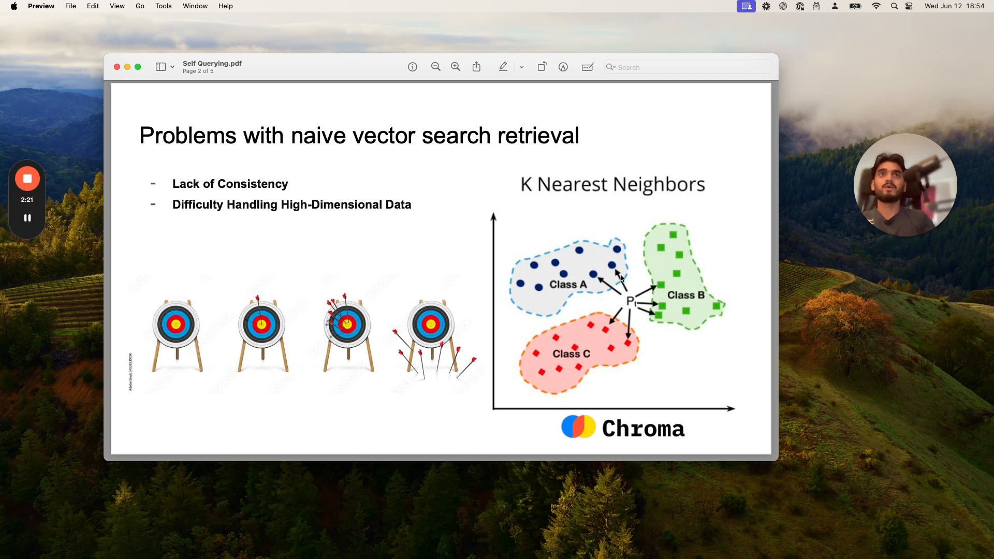
mouse_move(479, 237)
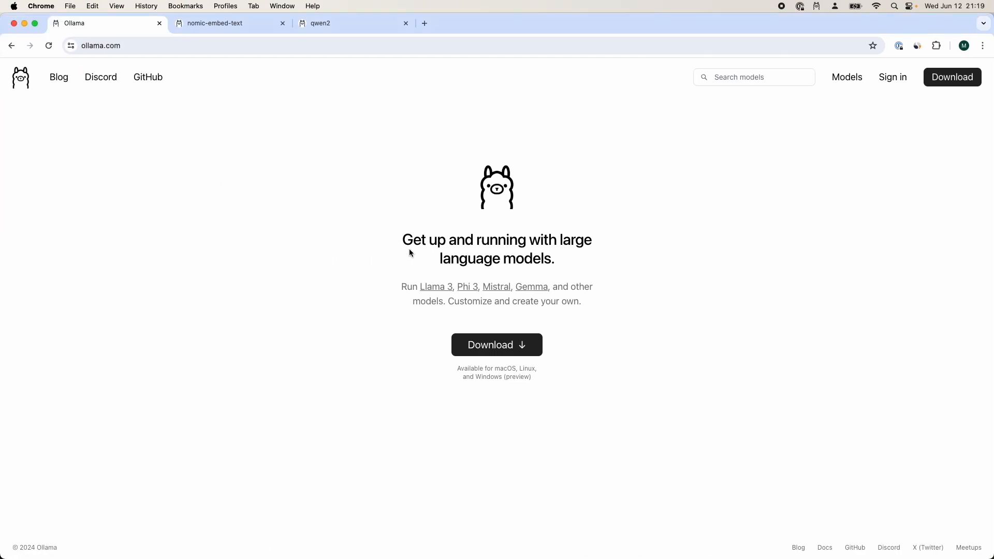
mouse_move(589, 351)
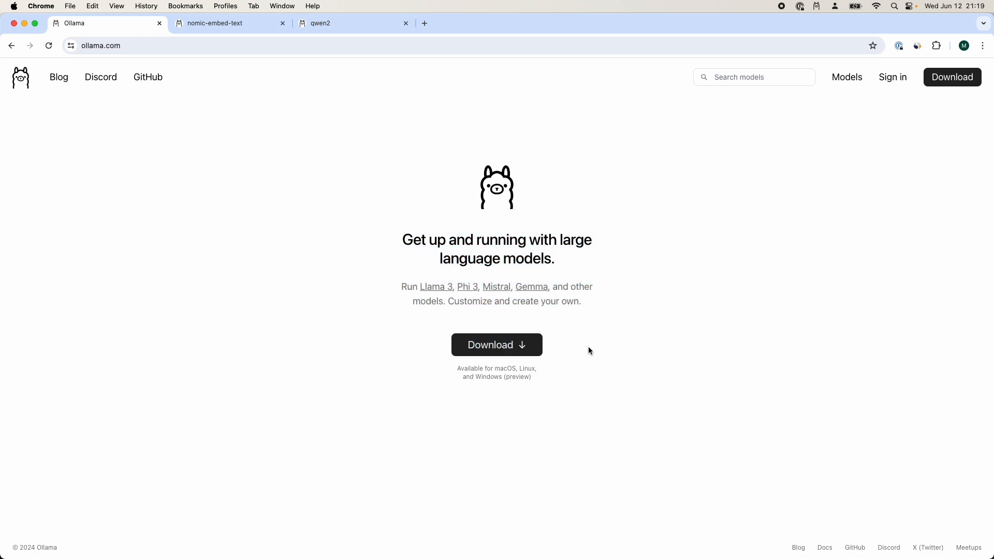
mouse_move(568, 336)
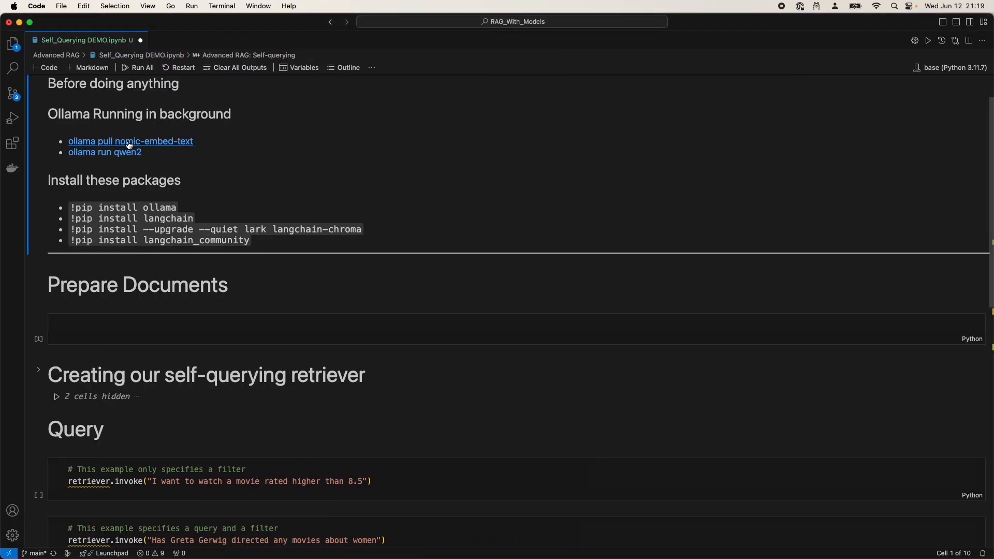
mouse_move(197, 143)
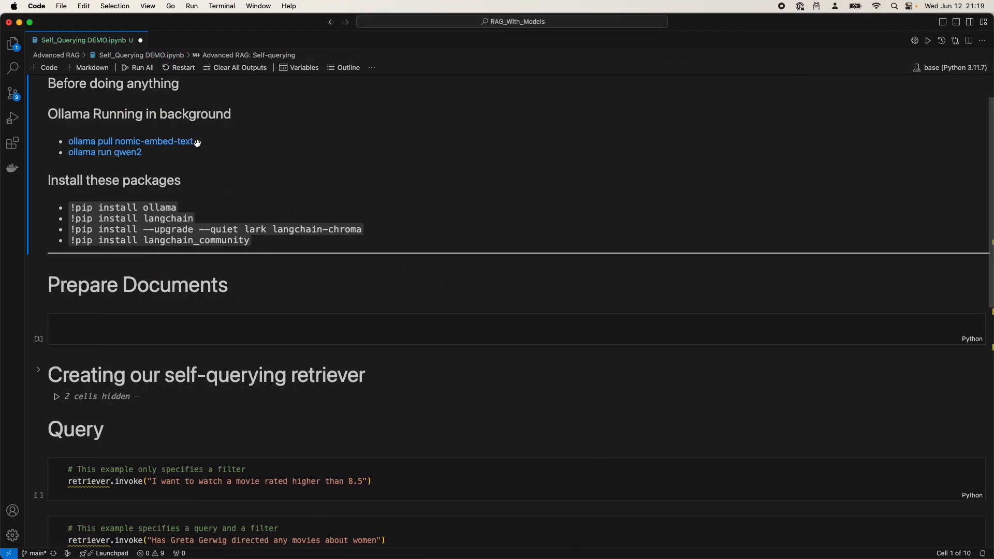
mouse_move(139, 152)
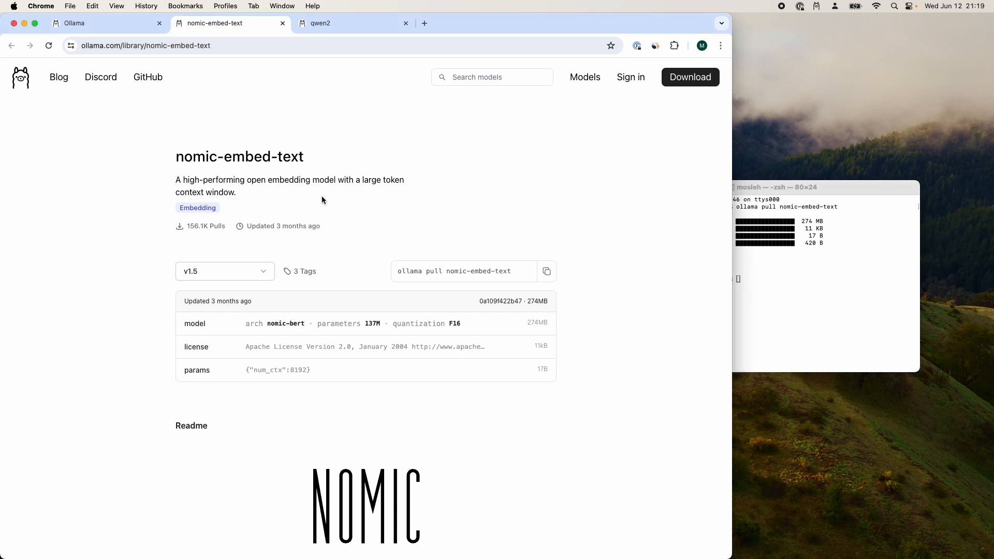
mouse_move(321, 40)
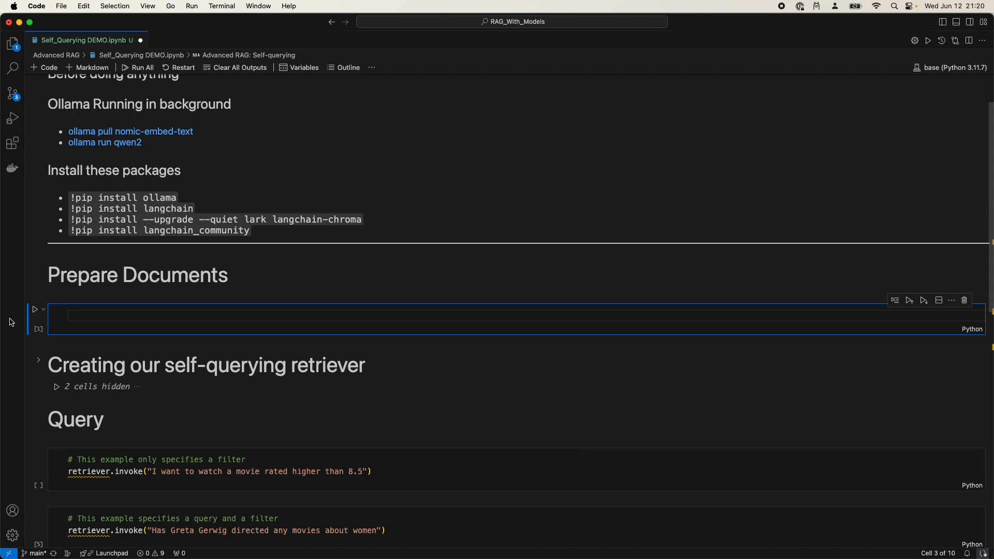
Collapse the Prepare Documents section and toggle the self-querying retriever section
left_click(38, 269)
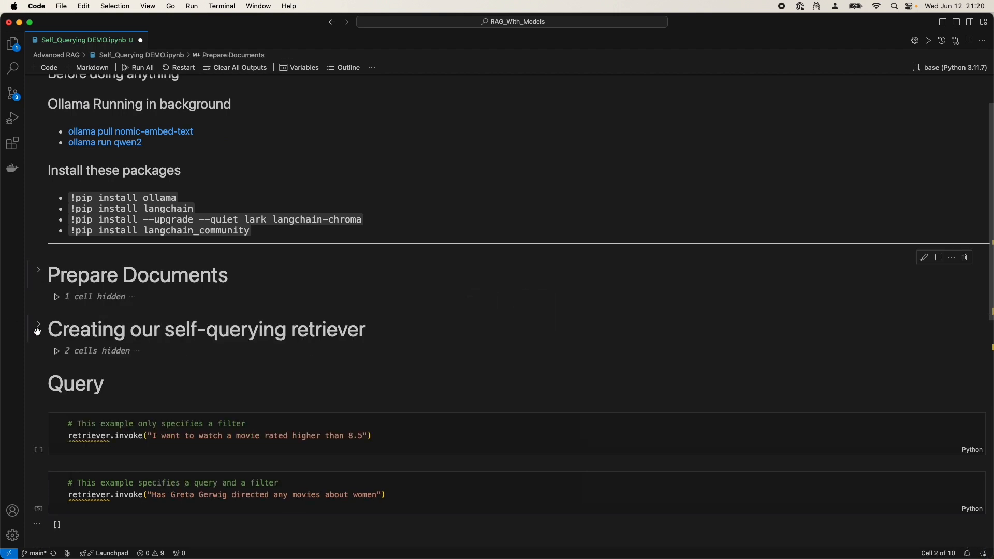
left_click(37, 325)
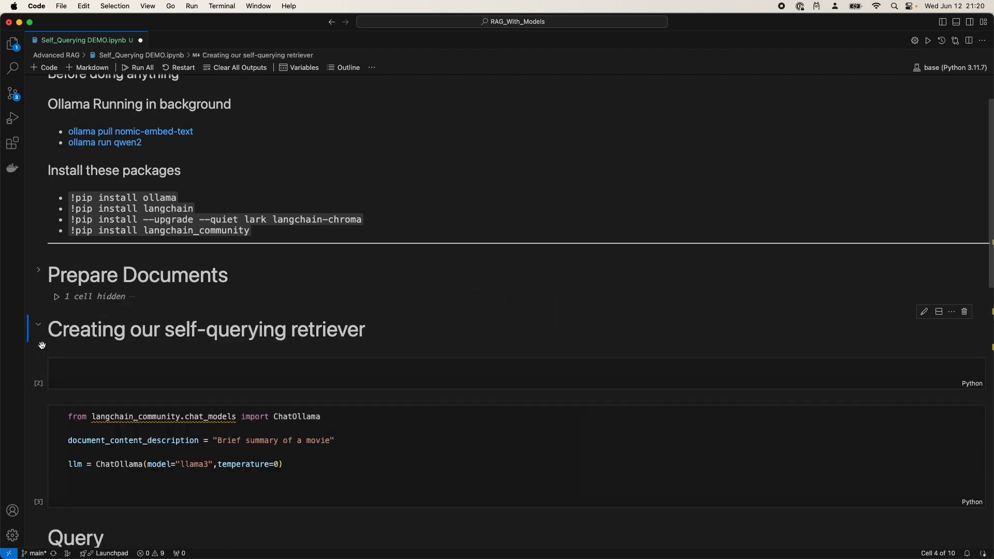
left_click(37, 326)
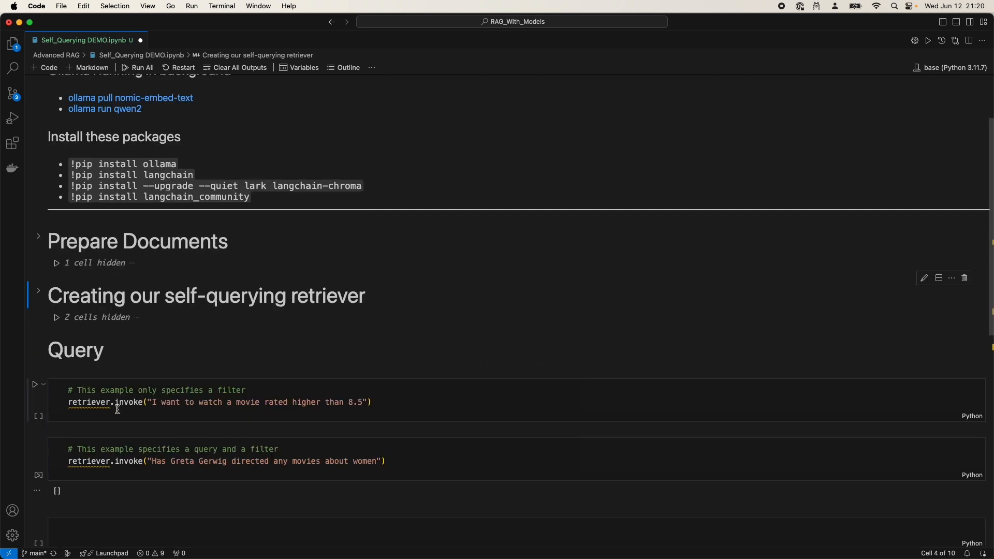
mouse_move(107, 316)
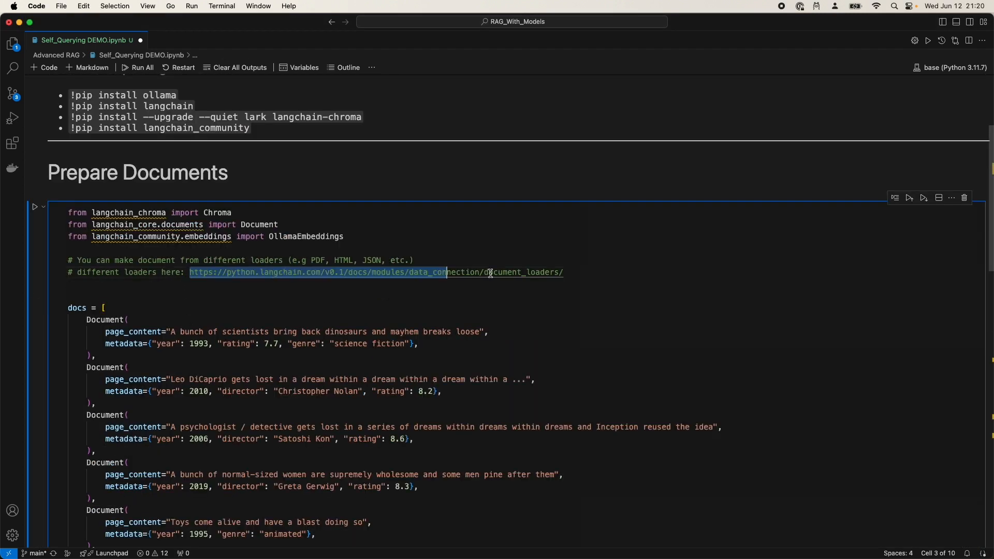
left_click(562, 272)
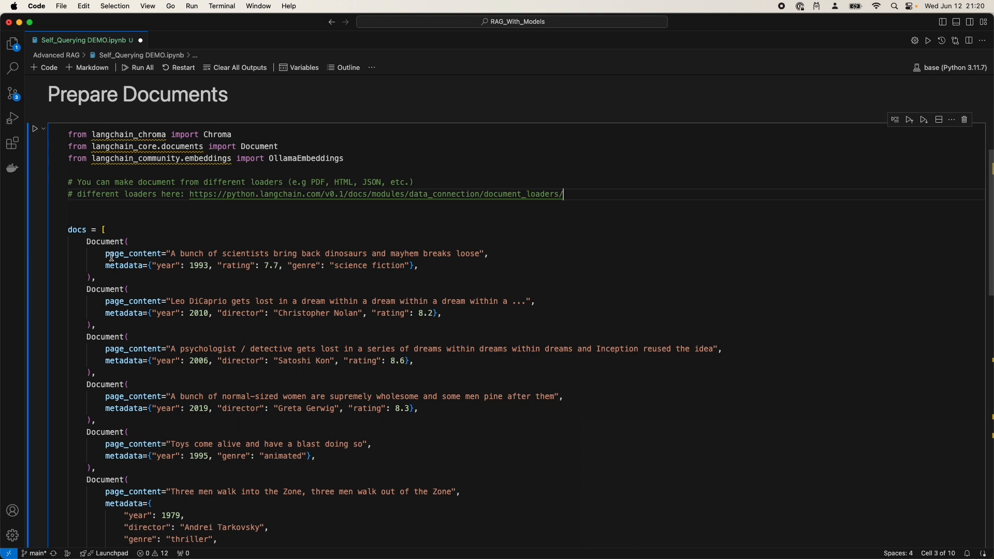
mouse_move(110, 254)
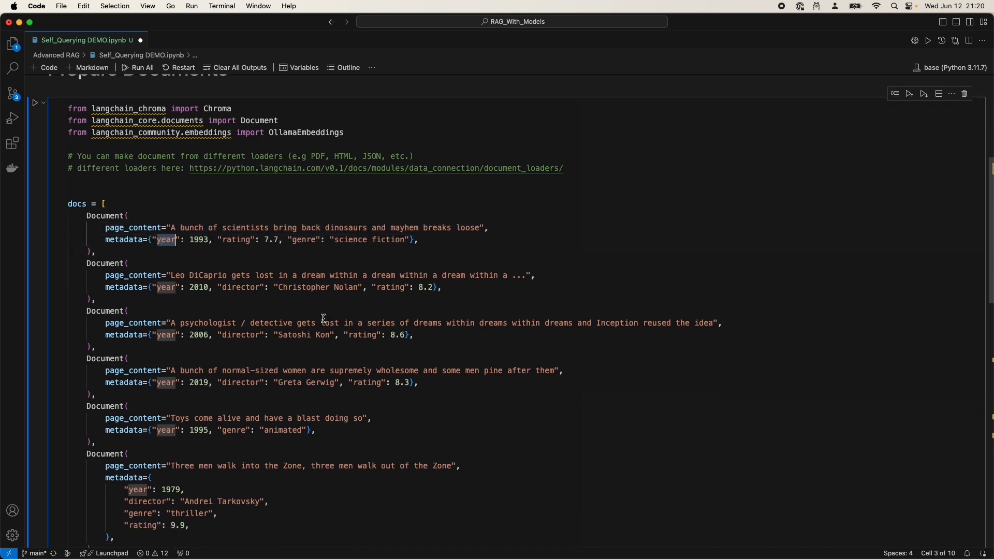
Review the movie documents' rating metadata and the Chroma vectorstore using OllamaEmbeddings nomic-embed-text
double_click(368, 382)
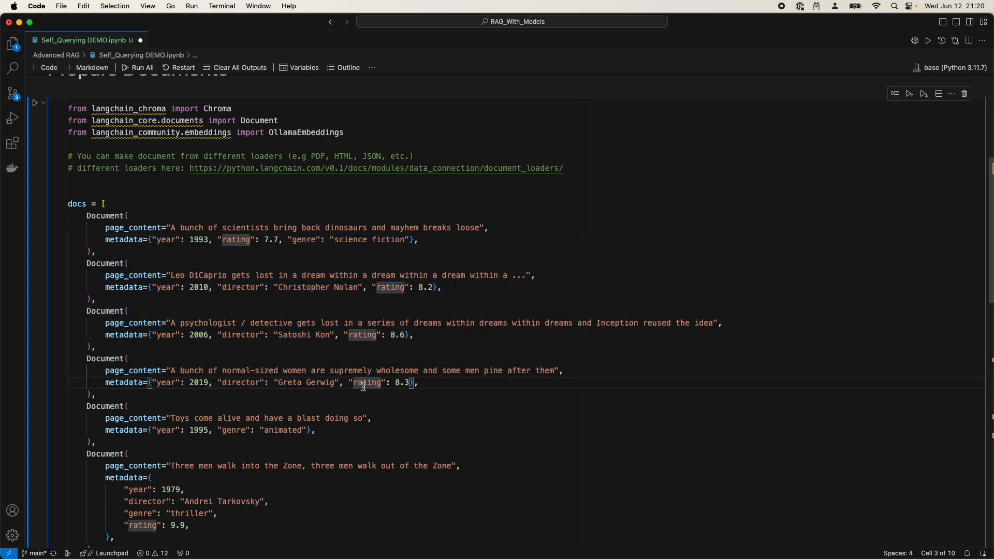
scroll("down", 3)
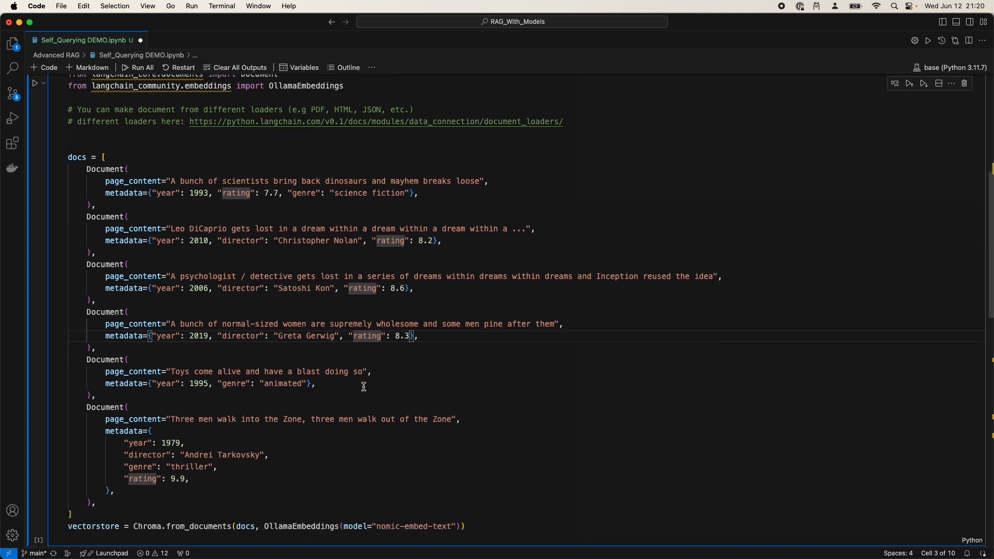
scroll("down", 3)
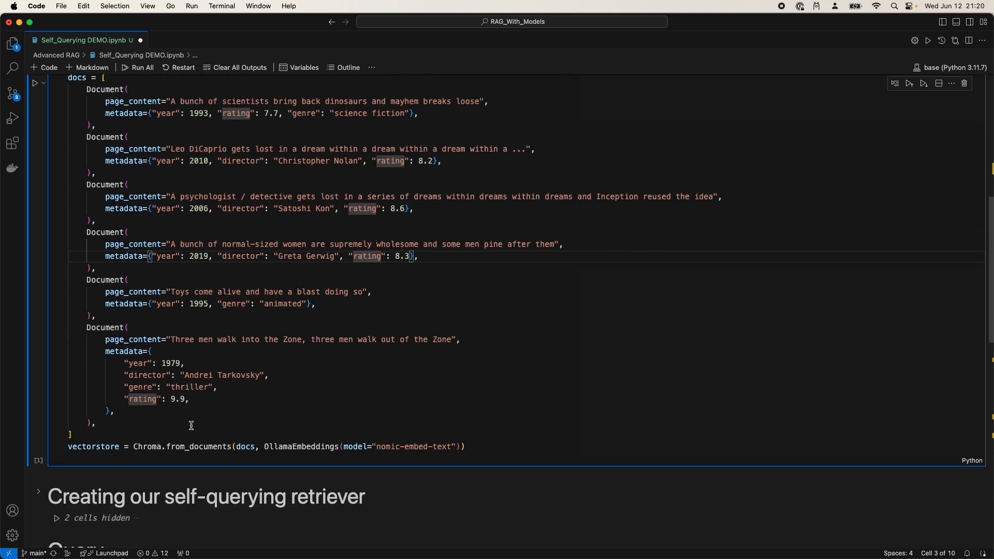
double_click(93, 447)
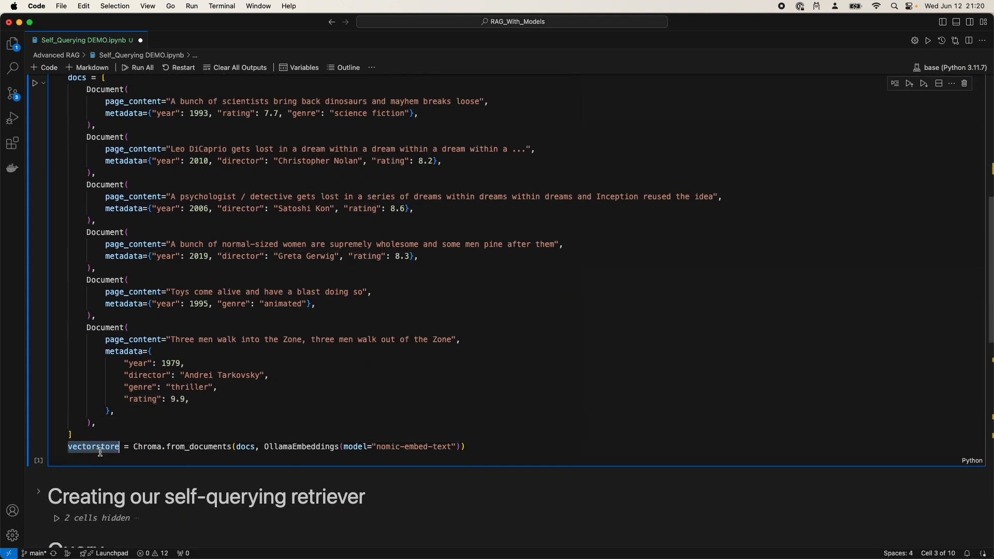
double_click(243, 447)
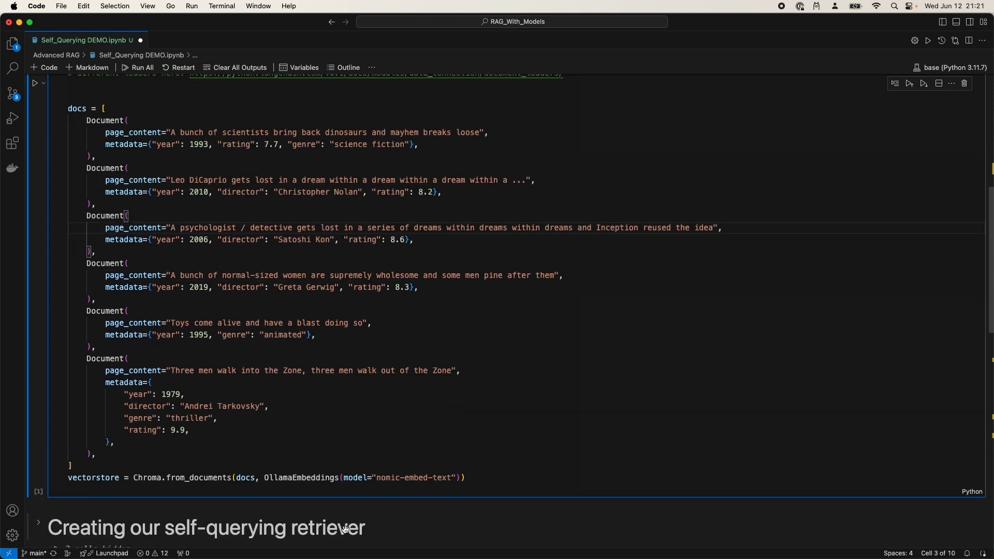
double_click(300, 478)
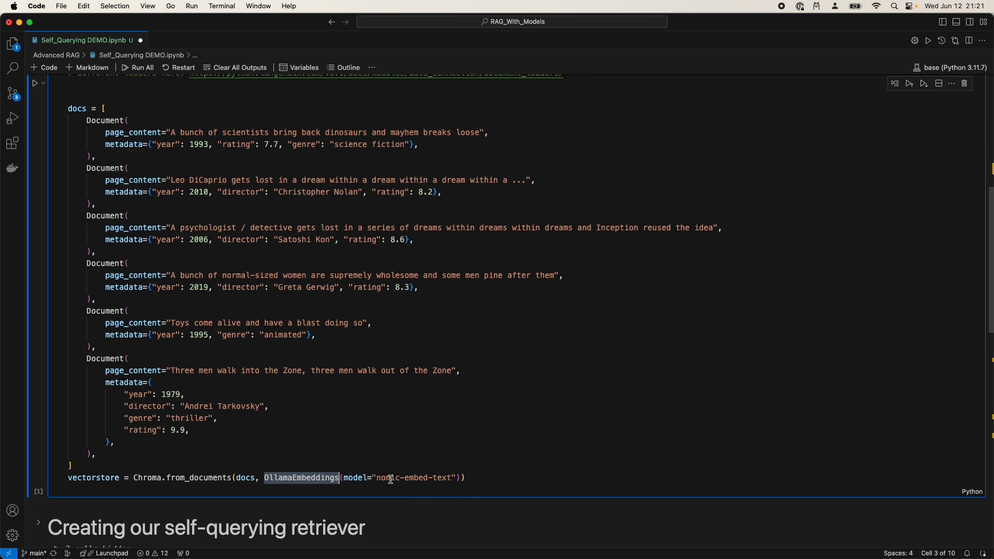
scroll("down", 3)
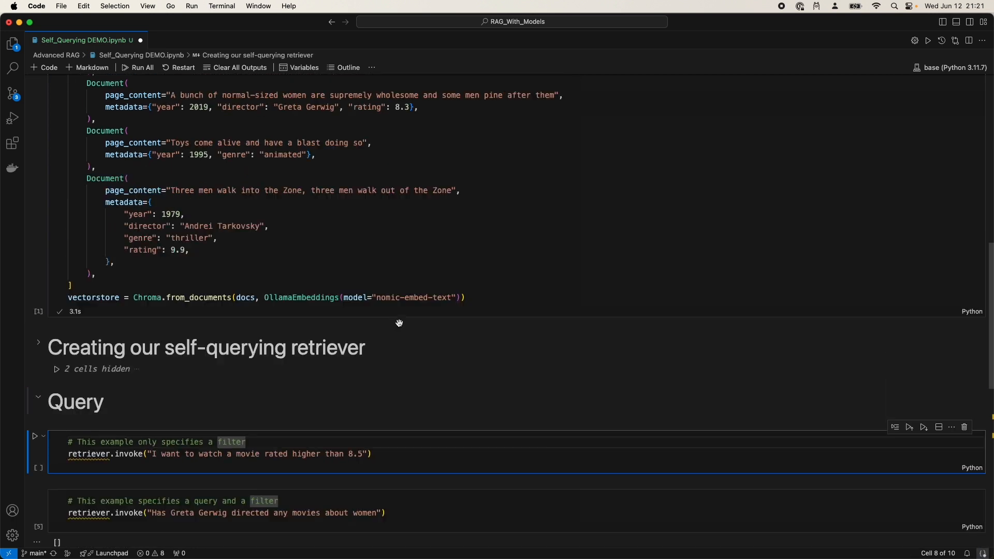
Type a metadata_field_info list of AttributeInfo entries for genre, year, director and rating
scroll("up", 3)
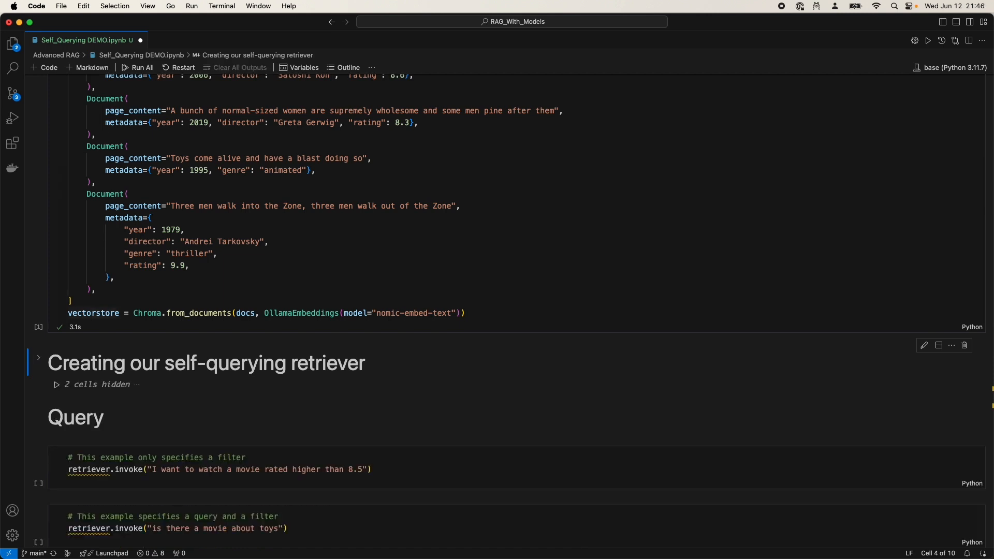
left_click(37, 357)
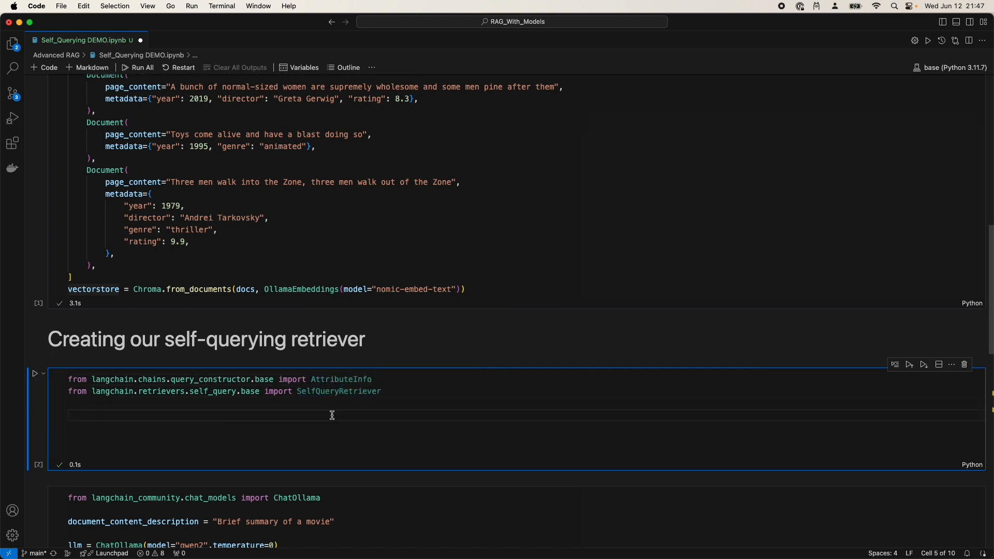
scroll("up", 3)
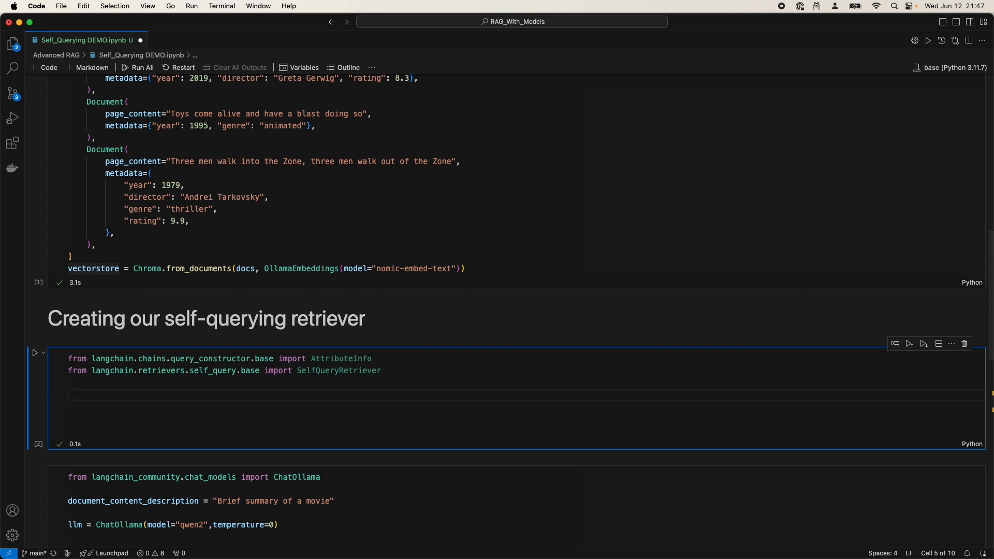
type("metadata_field_info = [")
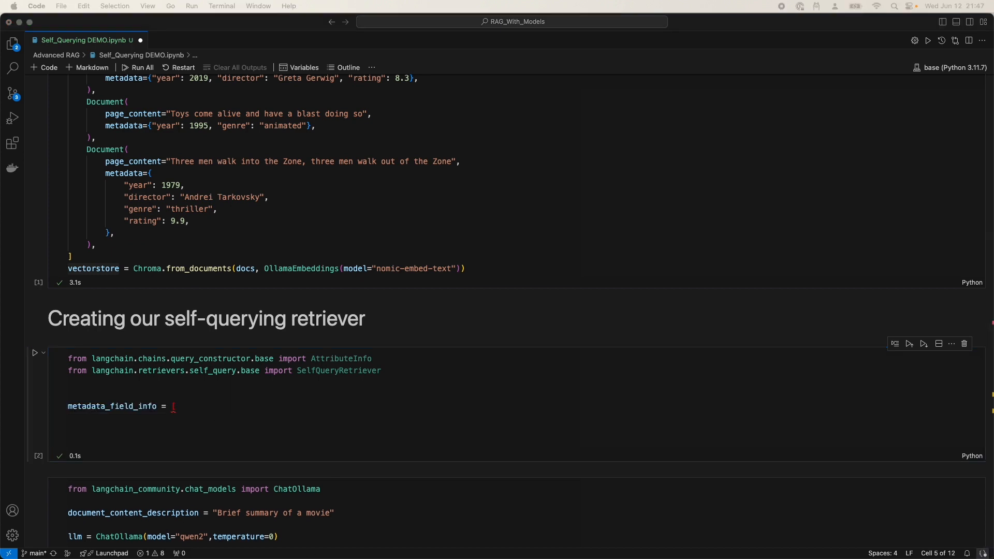
type("AttributeInfo(")
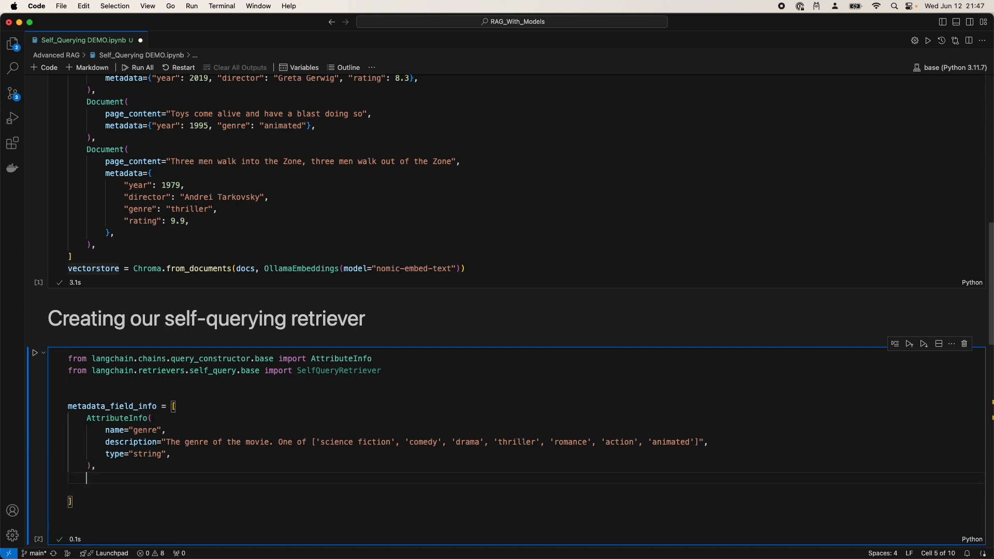
mouse_move(156, 477)
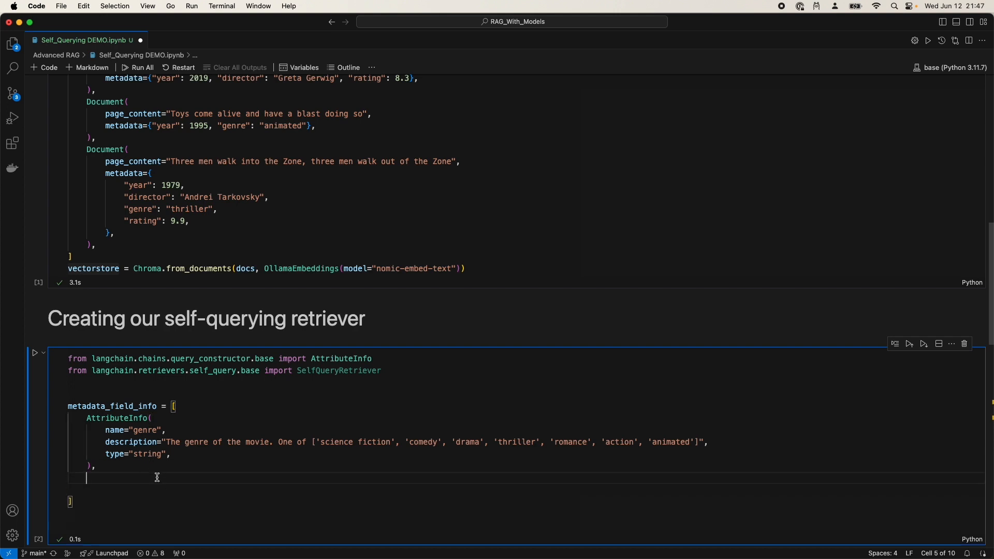
scroll("down", 3)
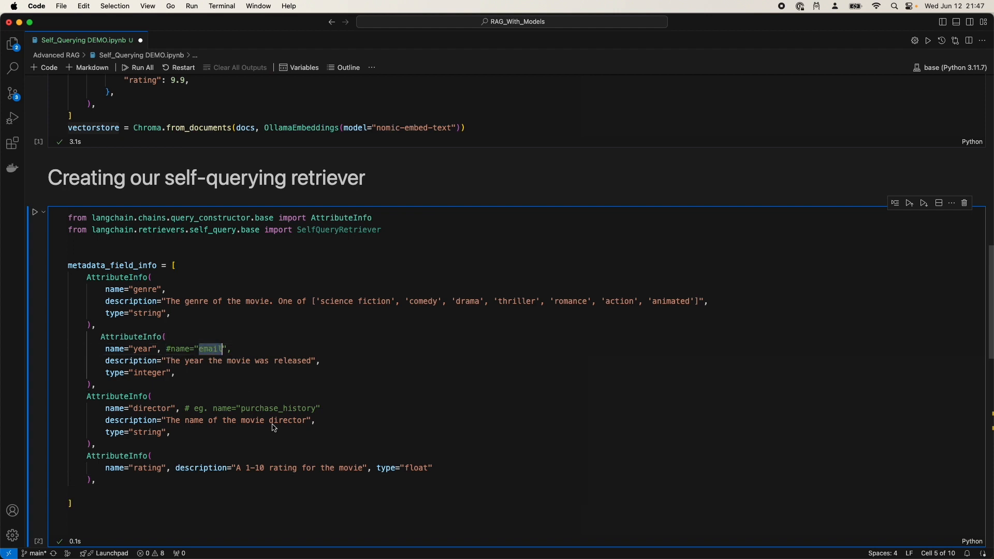
left_click(312, 421)
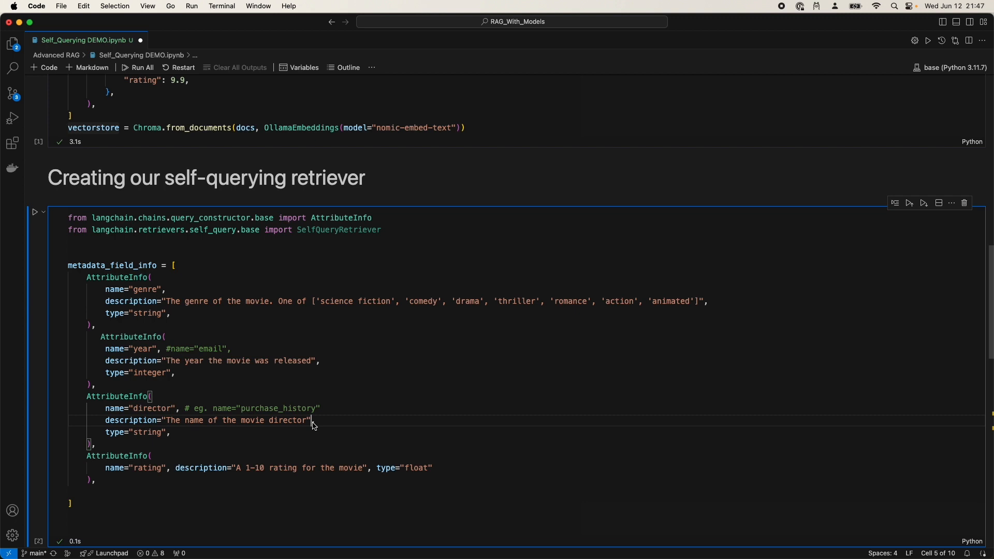
scroll("down", 3)
type(",")
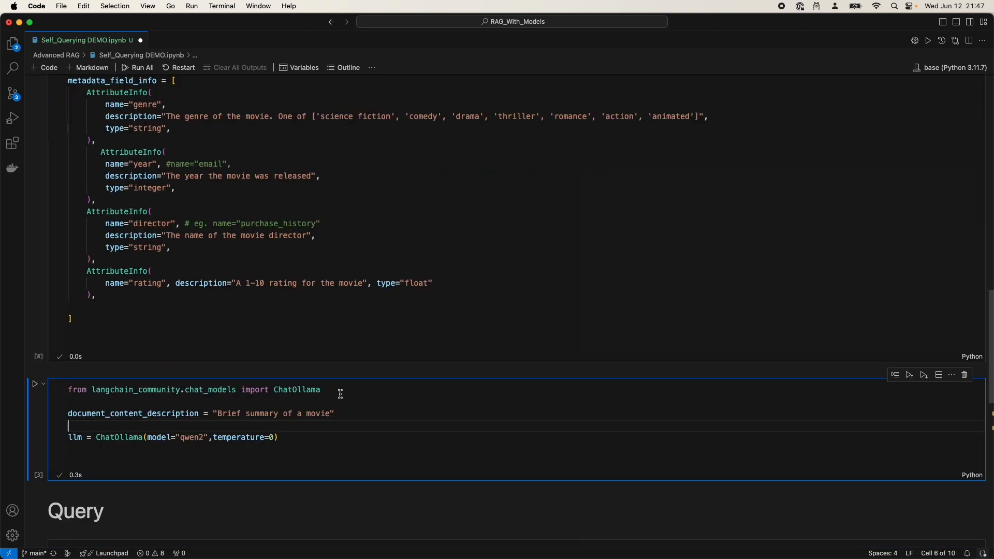
Build the SelfQueryRetriever from the qwen2 ChatOllama model at temperature 0, and run the cell
double_click(119, 437)
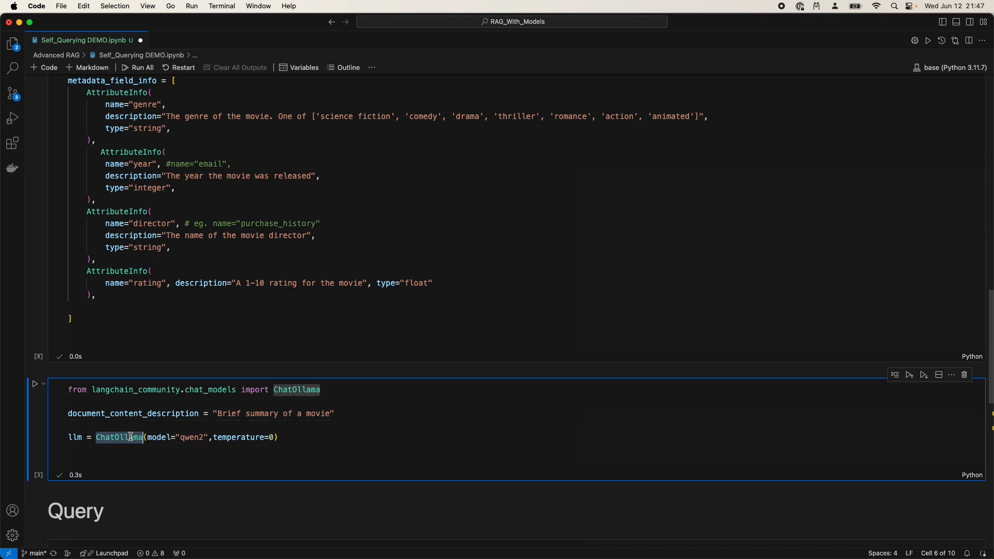
double_click(192, 437)
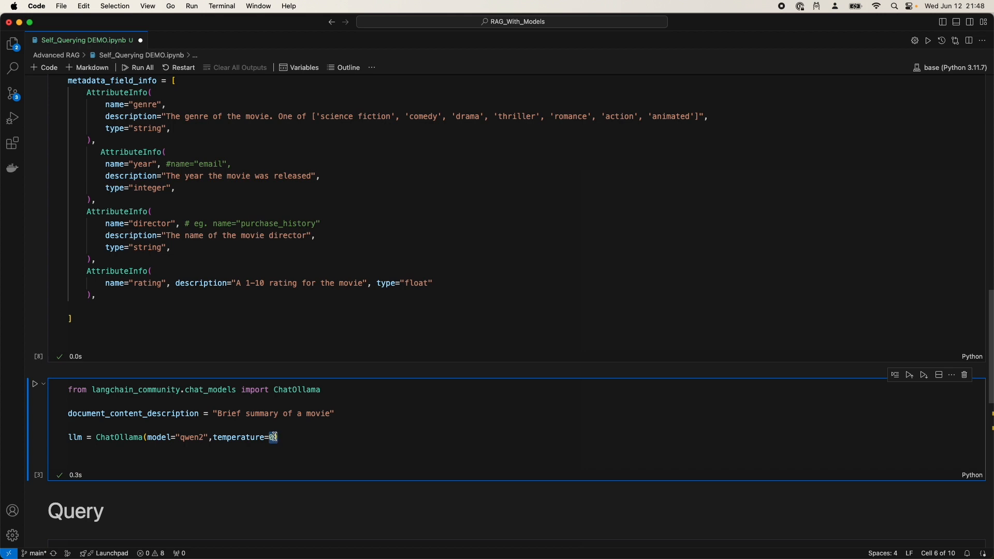
double_click(318, 413)
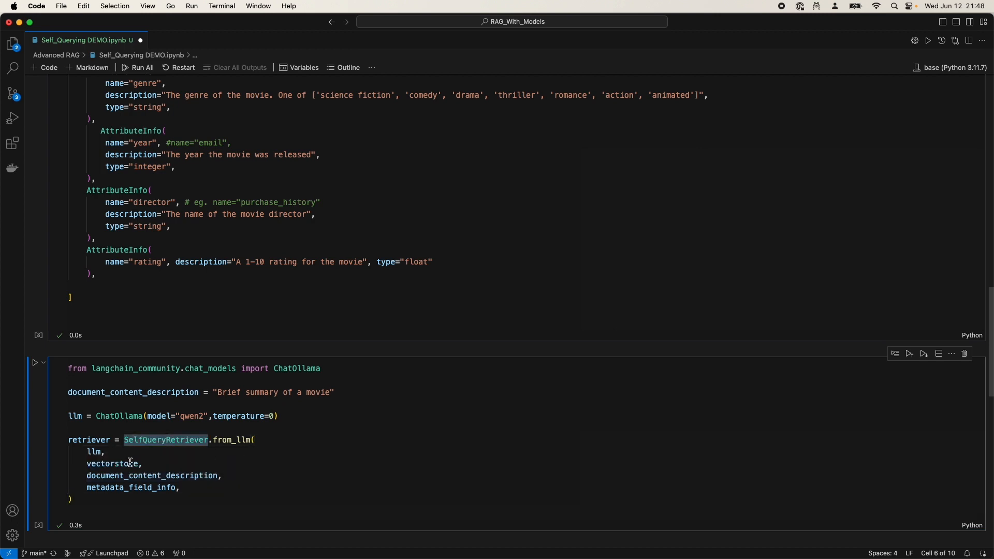
left_click(222, 475)
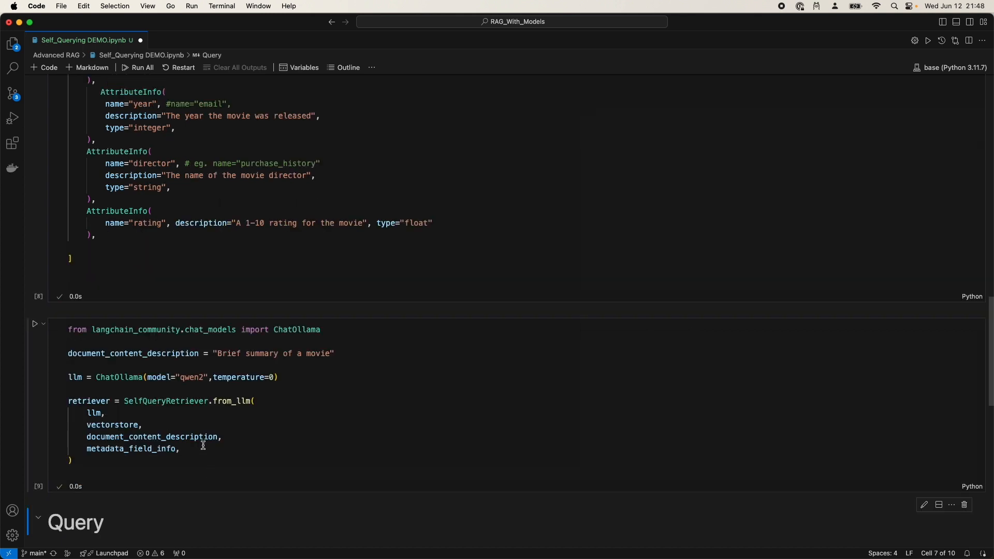
Run the query for movies rated higher than 8.5, returning two movies
scroll("down", 3)
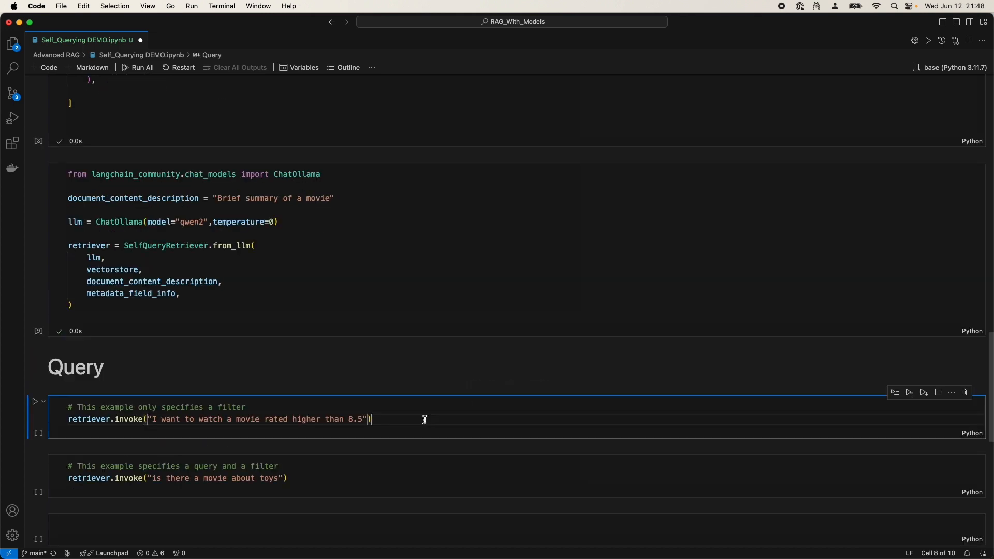
left_click(35, 401)
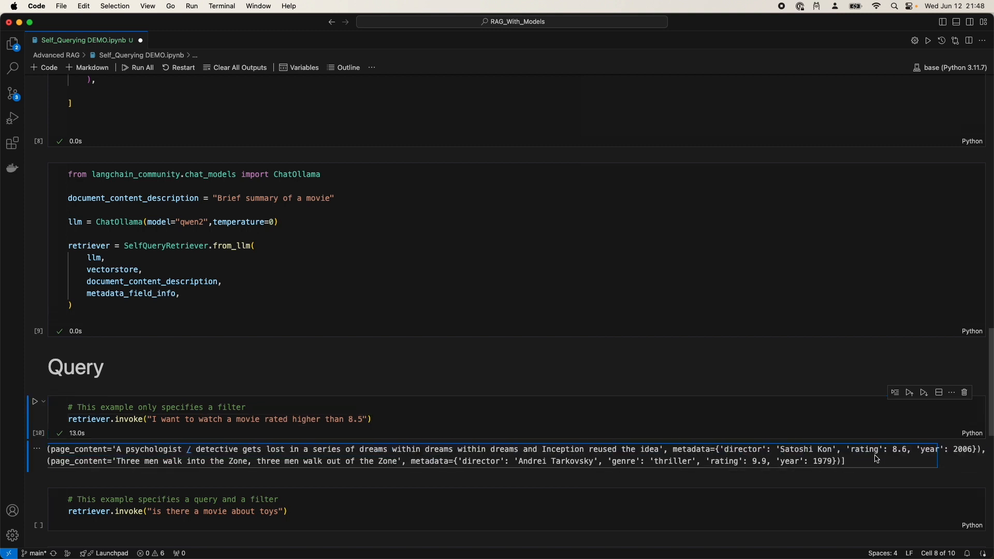
double_click(899, 448)
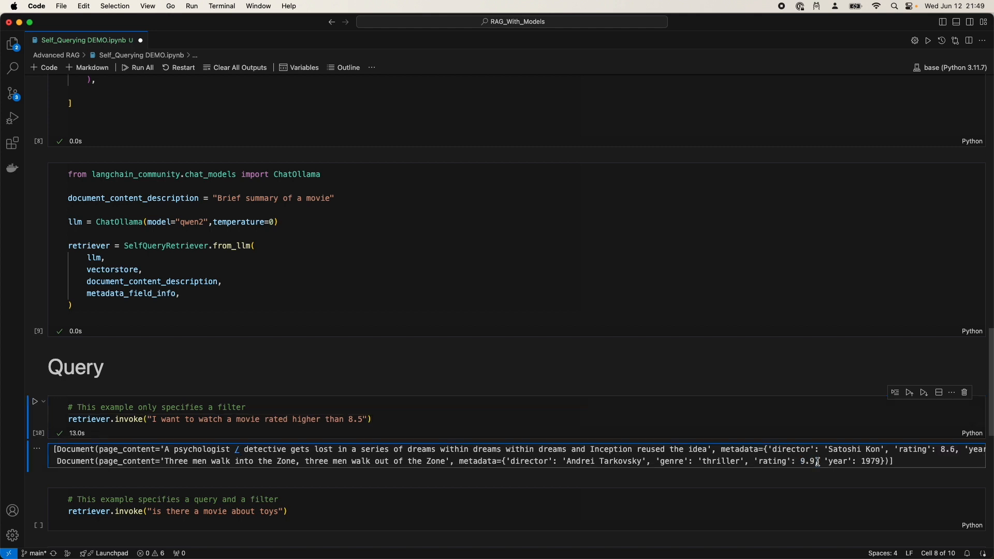
Run the 'movie about toys' query, returning four documents
scroll("up", 3)
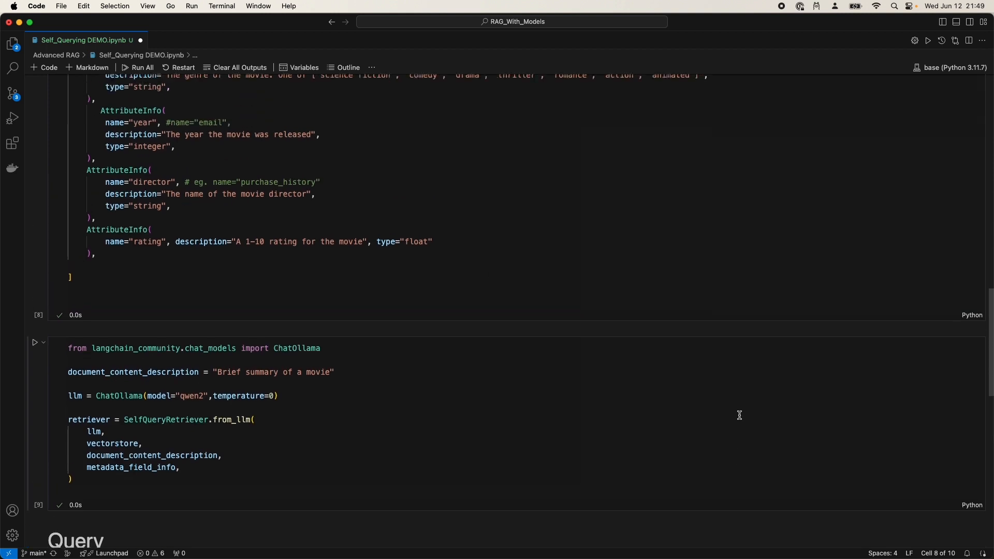
scroll("down", 3)
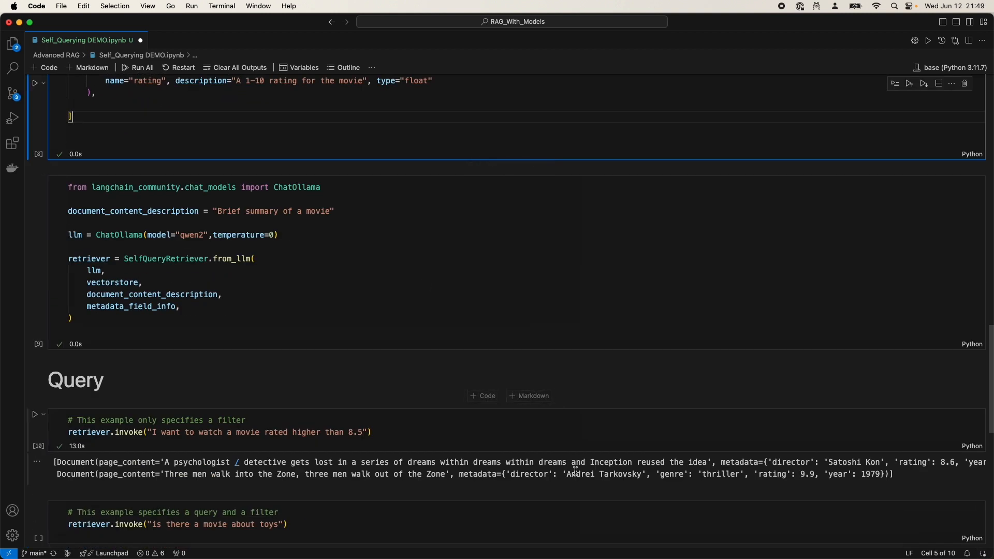
mouse_move(456, 475)
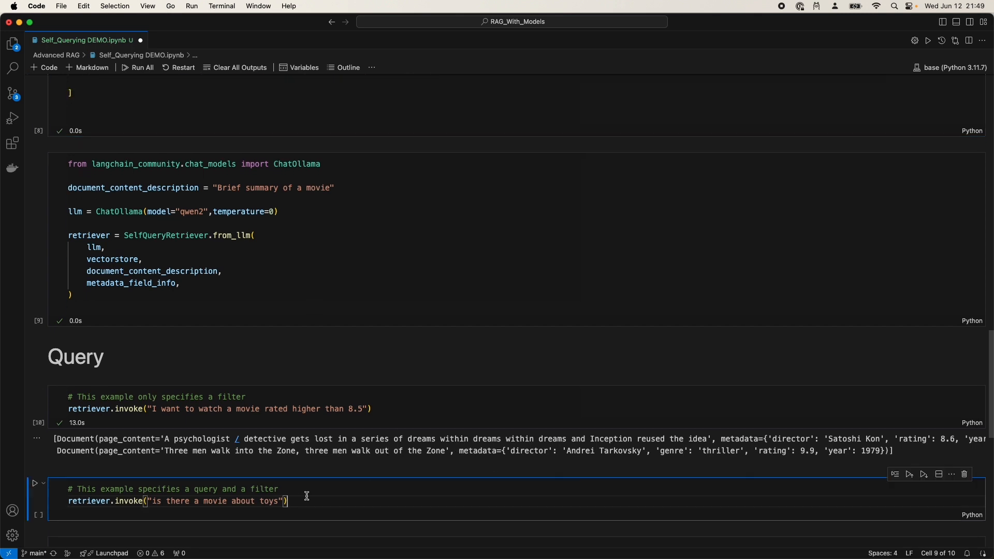
left_click(36, 482)
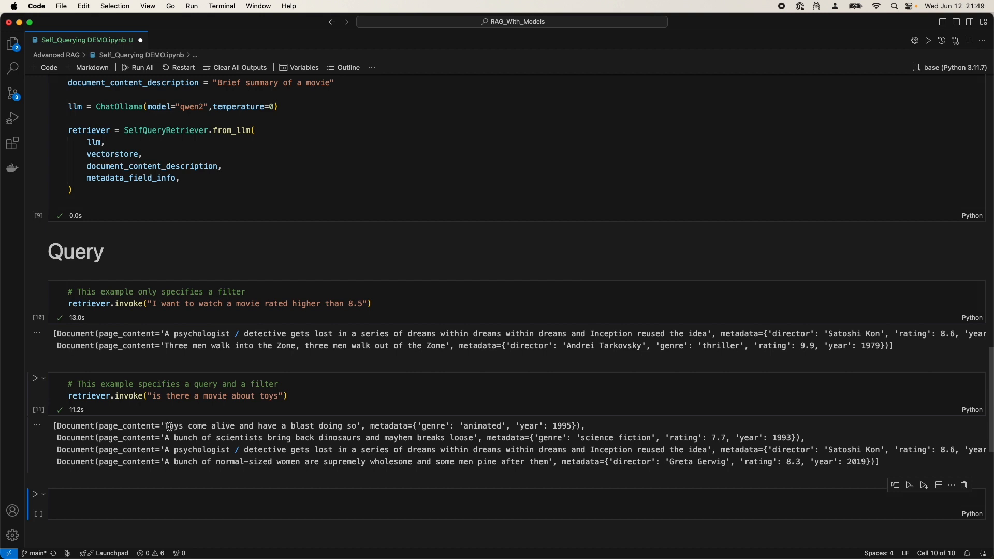